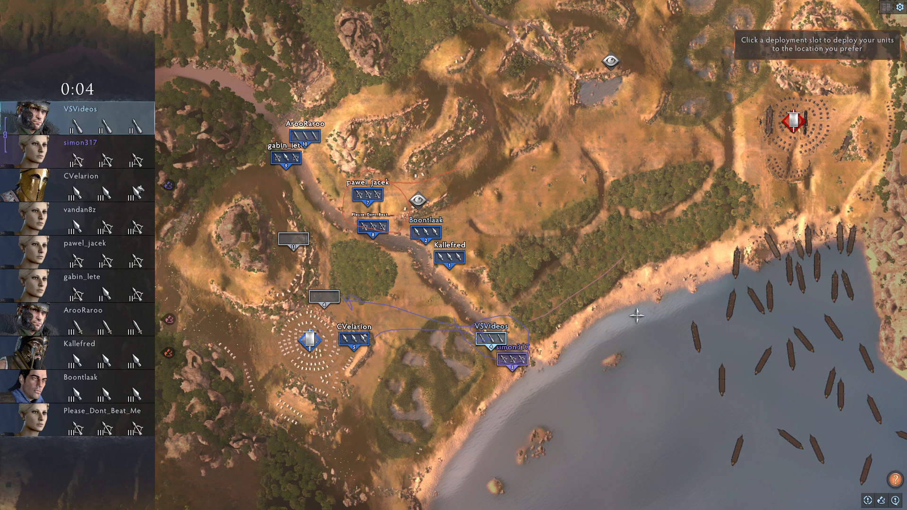
{"action": "mouse_move", "coordinate": [634, 339]}
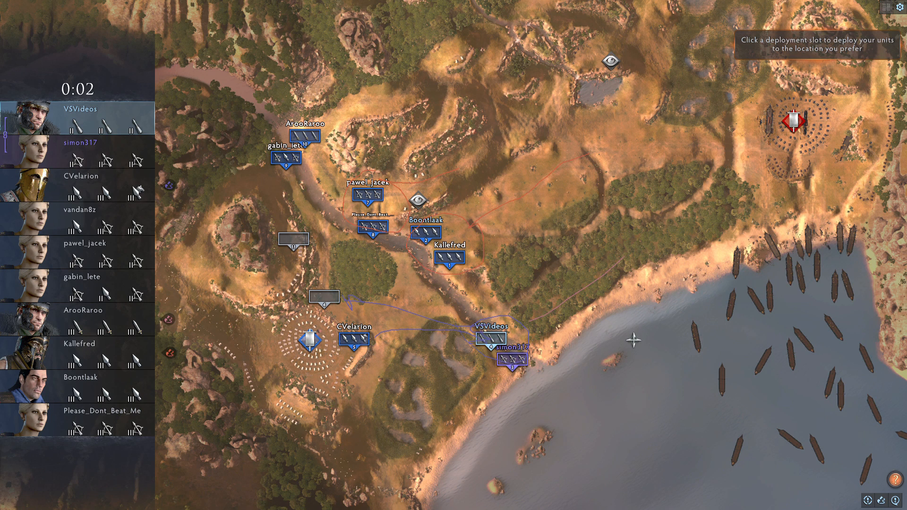